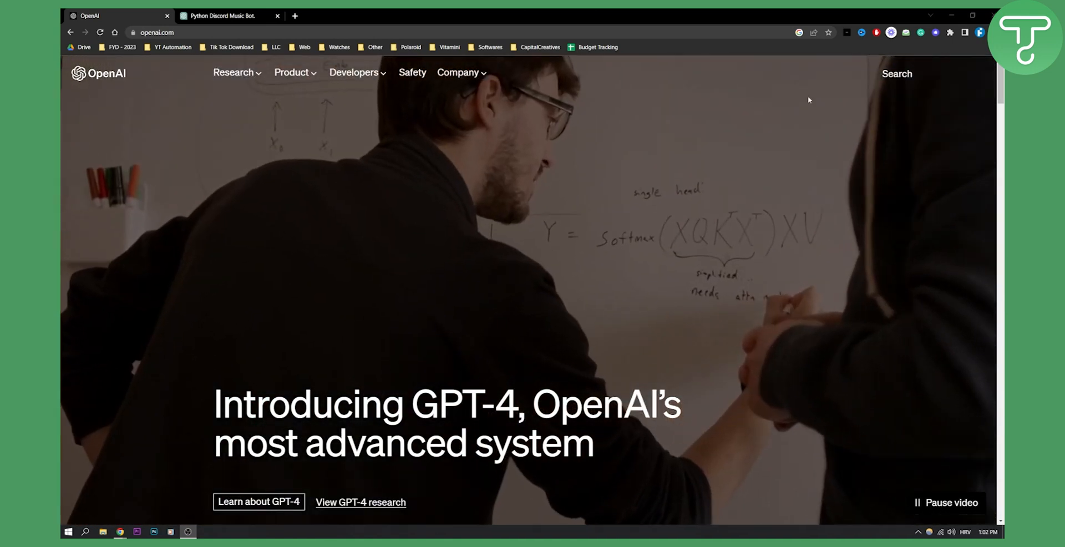
Switch to the 'Python Discord Music Bot' conversation from the OpenAI homepage.
left_click(227, 15)
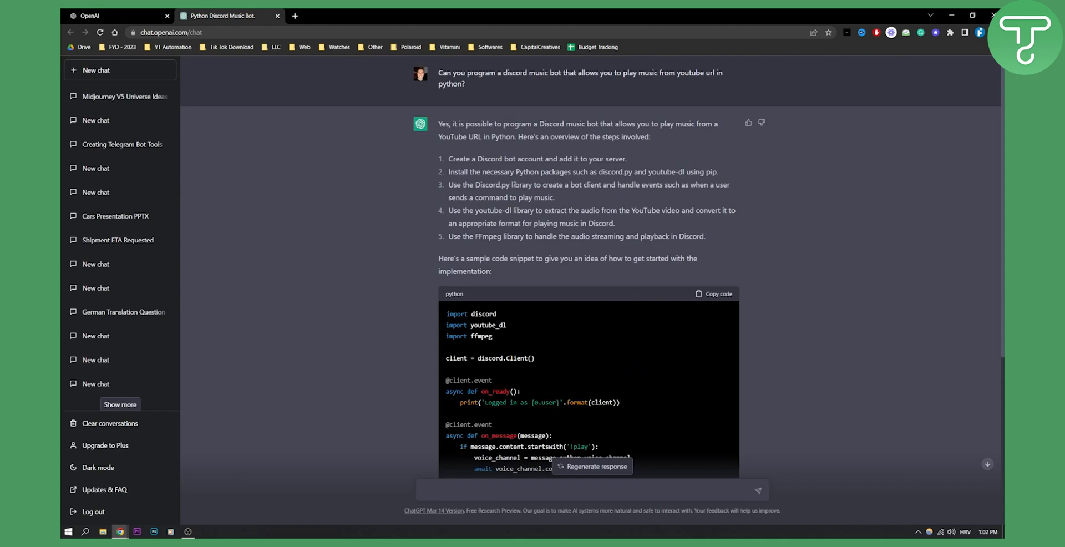
scroll("up", 3)
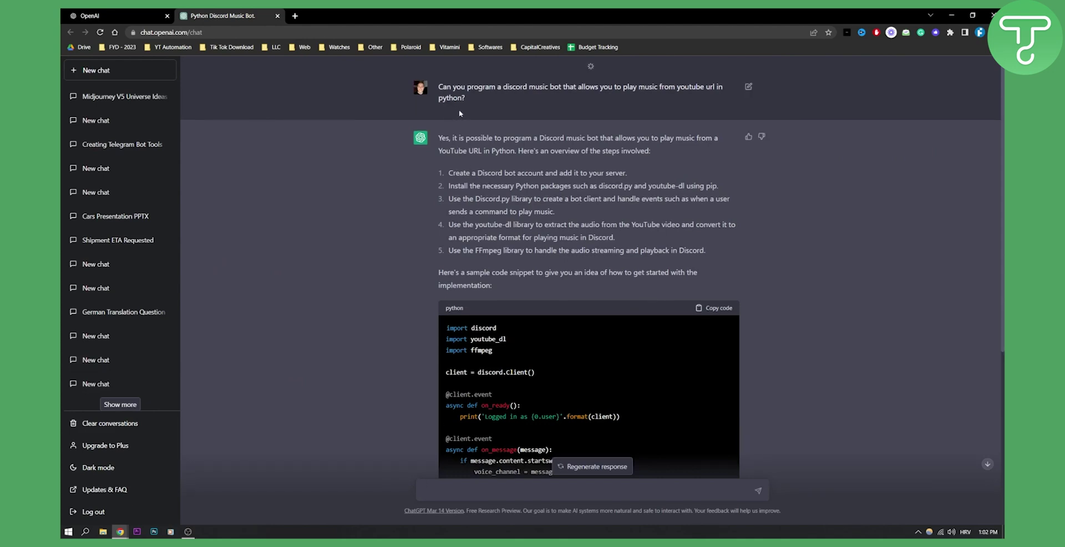
scroll("up", 3)
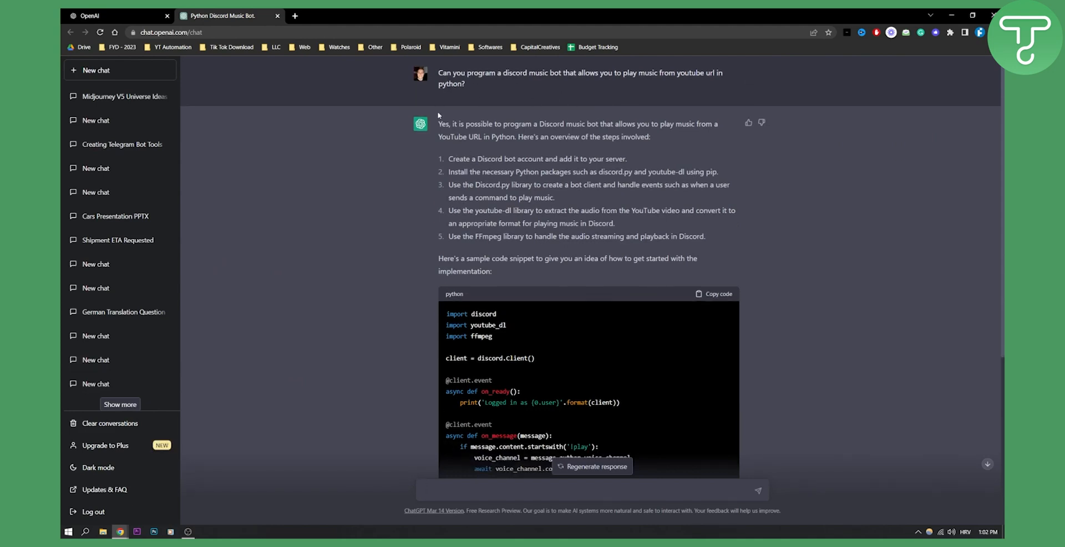
mouse_move(448, 103)
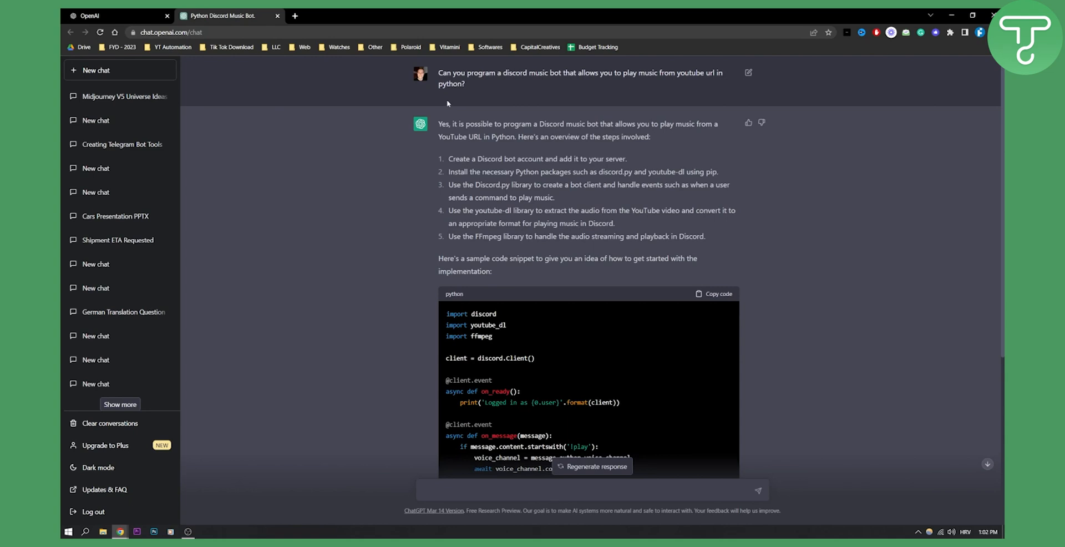
mouse_move(447, 103)
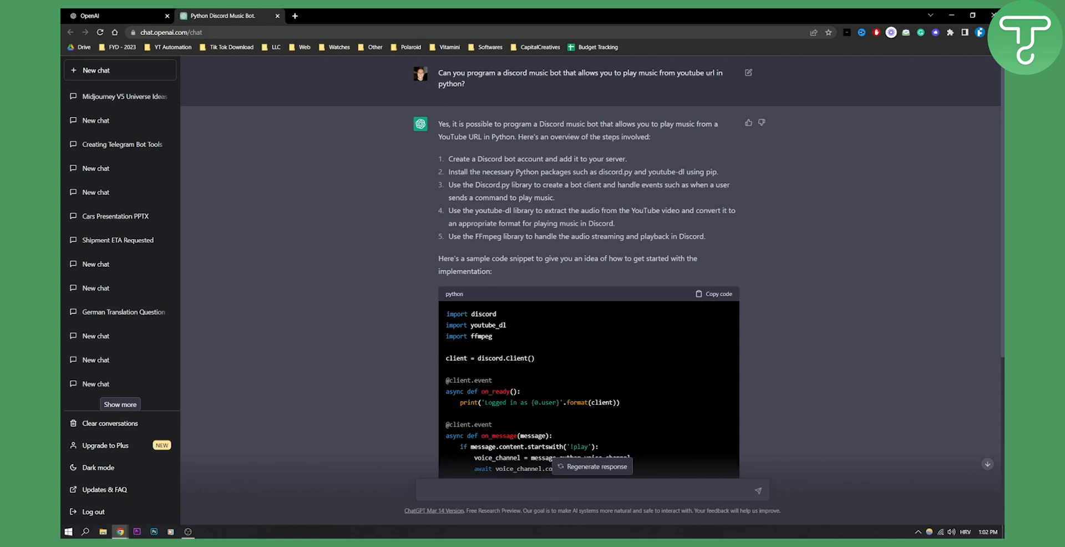
mouse_move(564, 147)
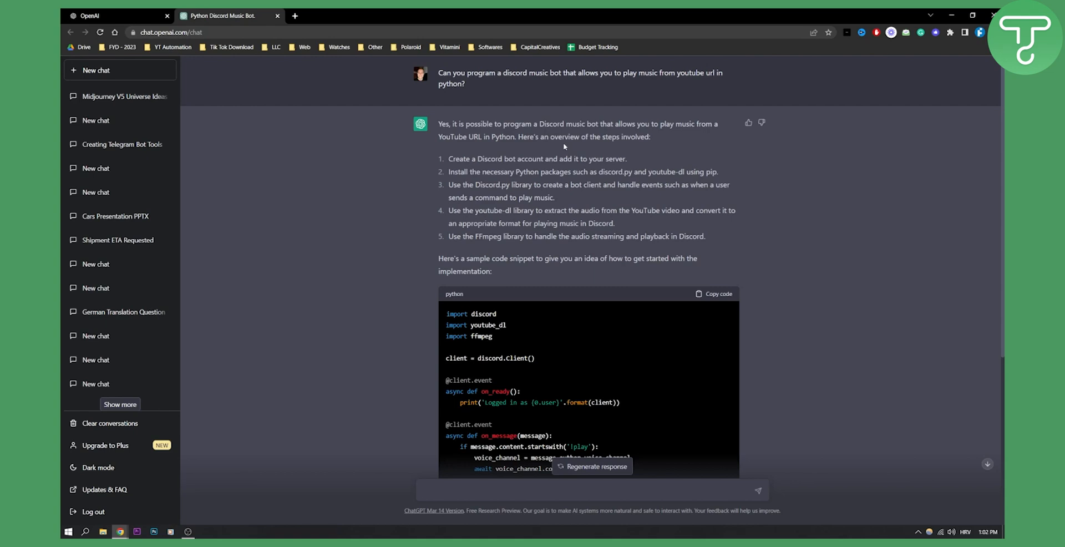
mouse_move(388, 169)
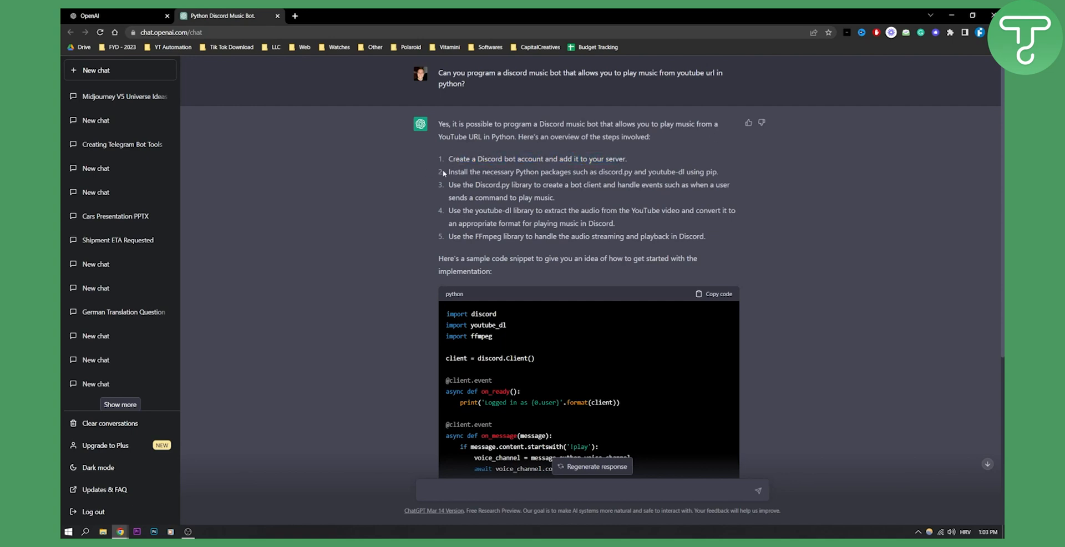
left_click_drag(449, 171, 663, 171)
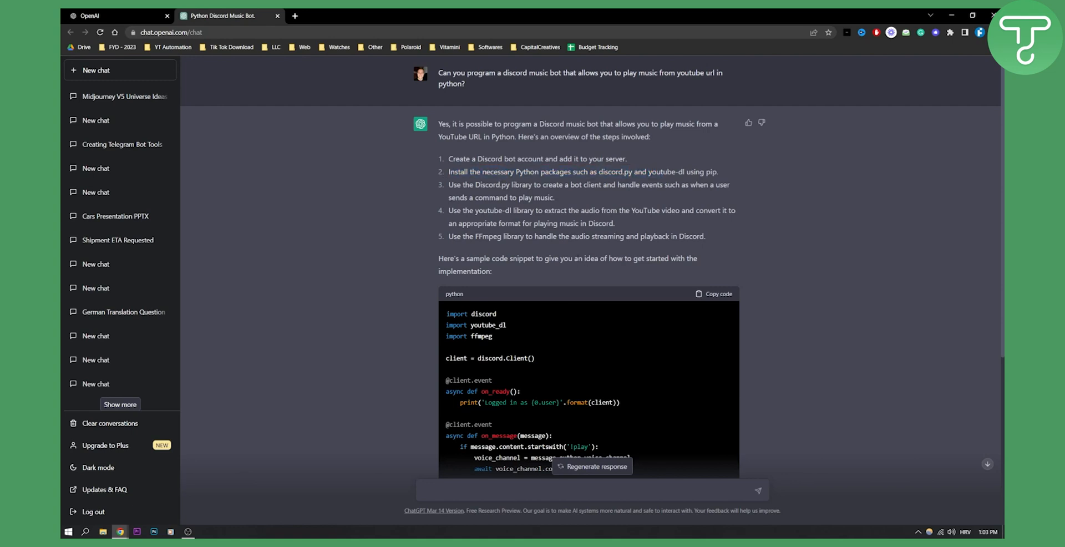
mouse_move(601, 245)
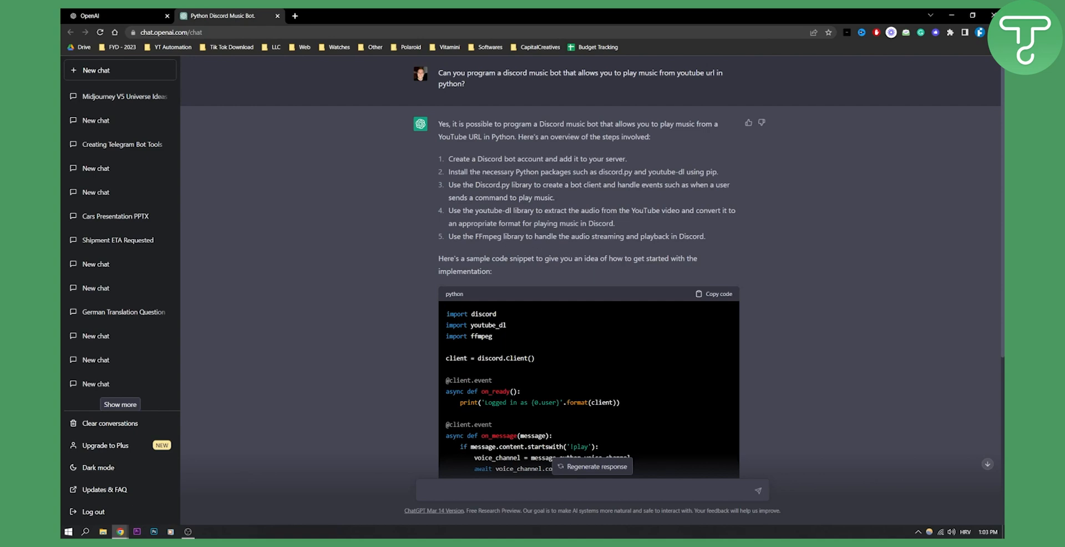
scroll("down", 3)
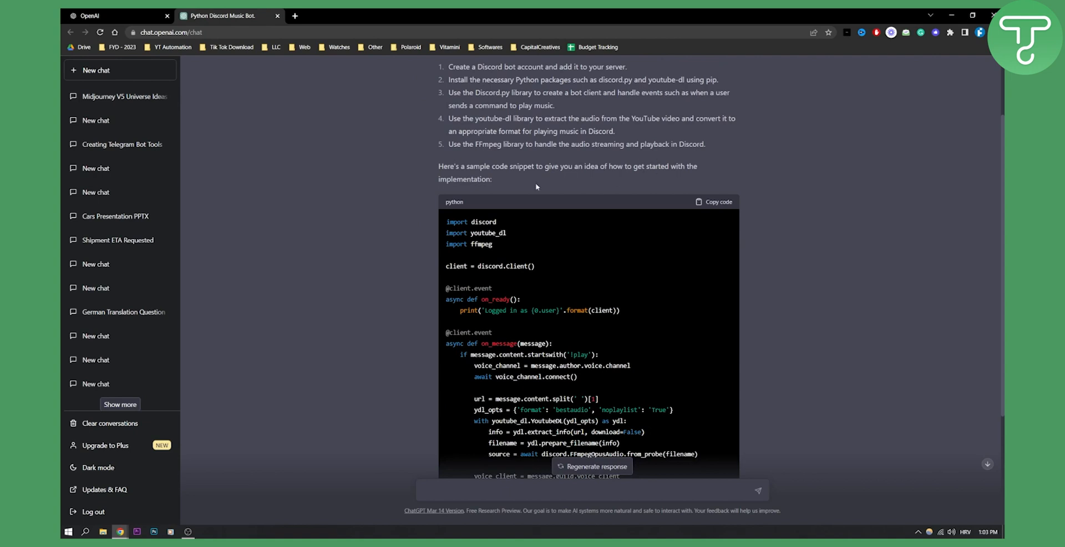
scroll("down", 3)
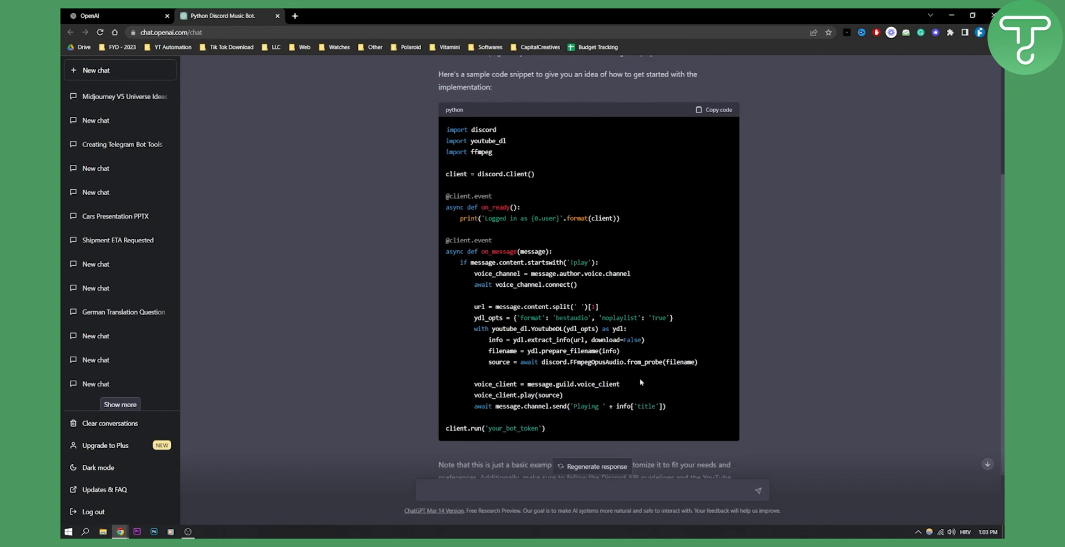
mouse_move(516, 232)
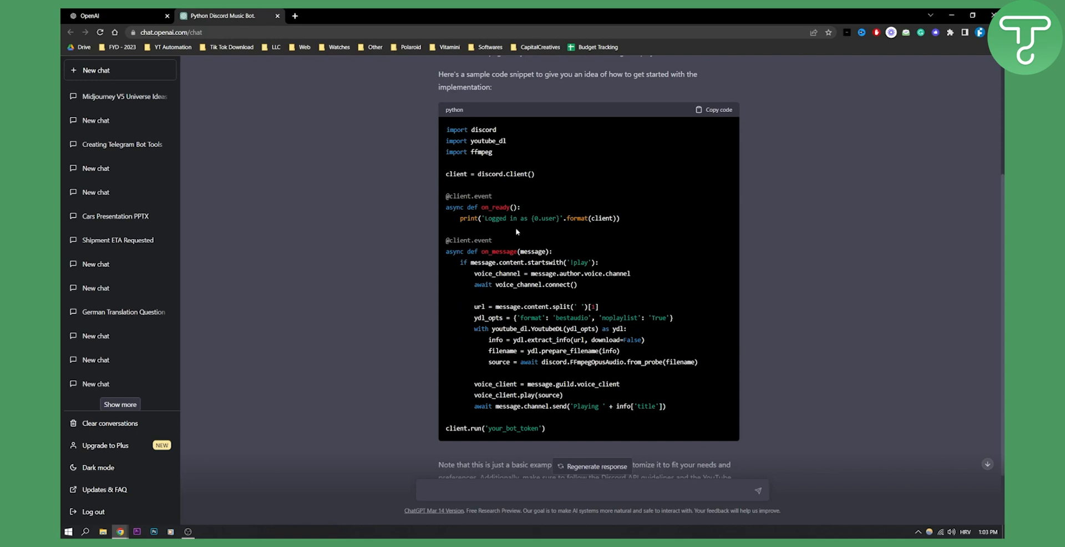
scroll("down", 3)
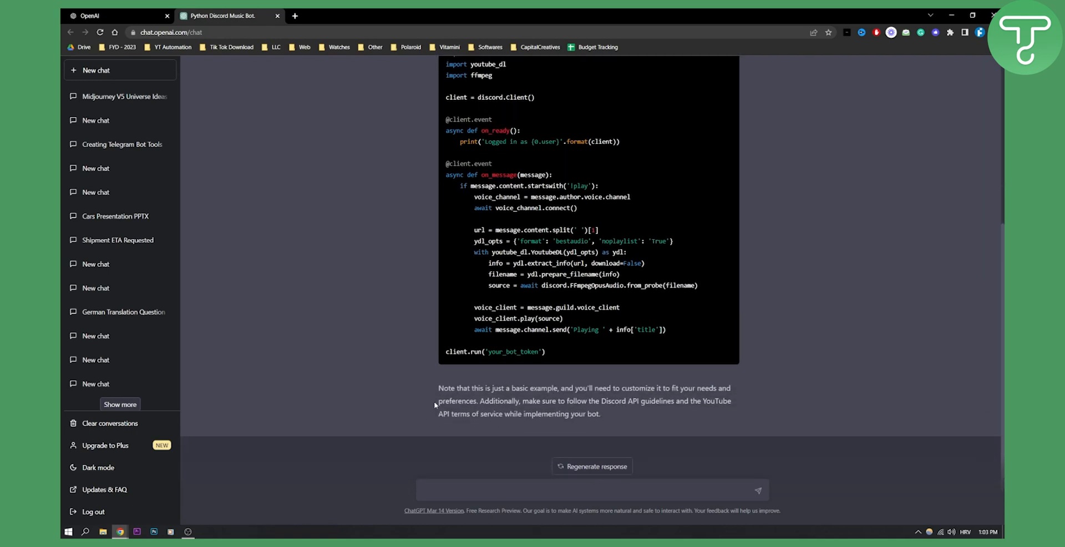
mouse_move(435, 405)
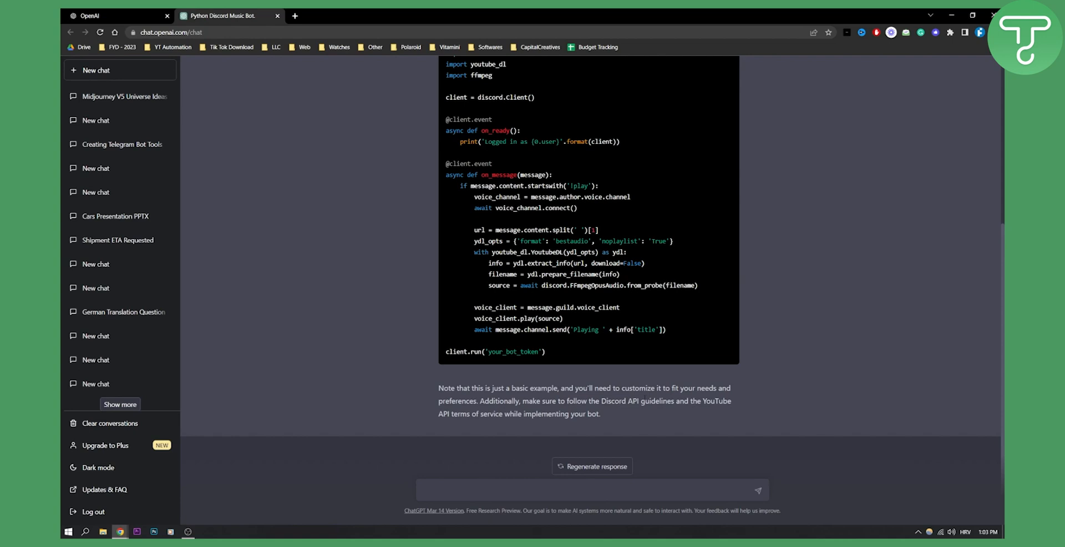
mouse_move(601, 415)
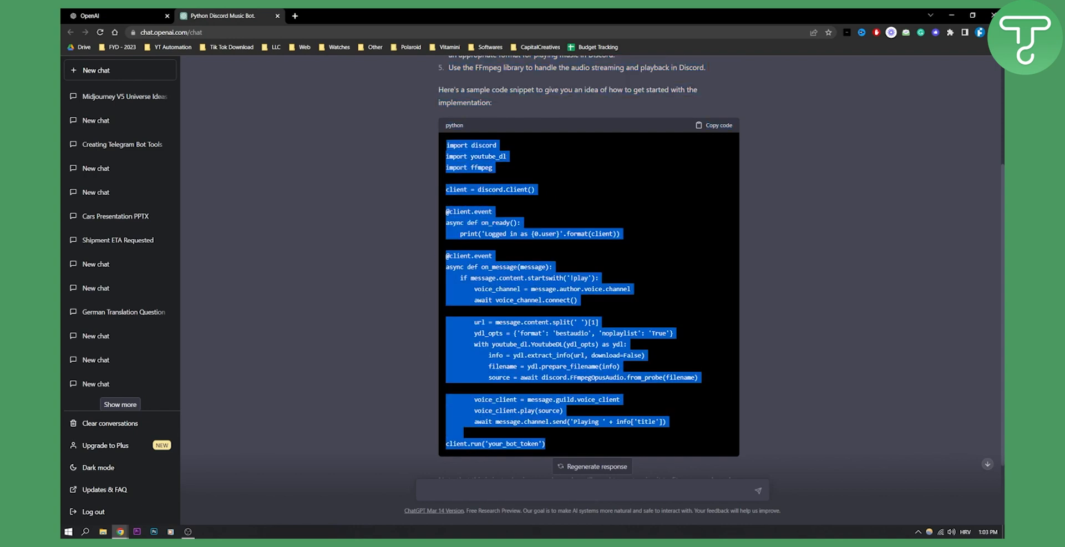
left_click(584, 254)
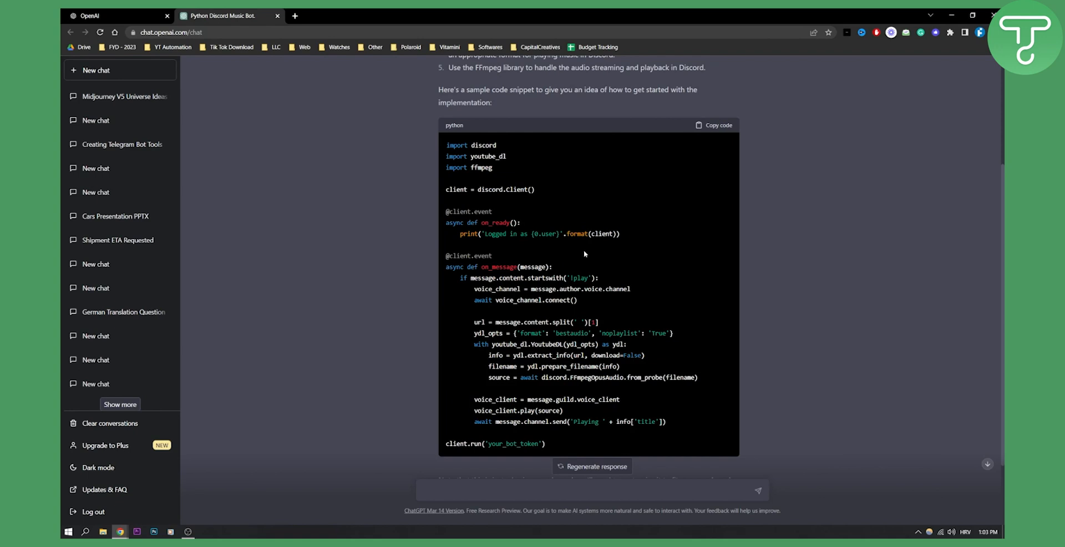
mouse_move(568, 247)
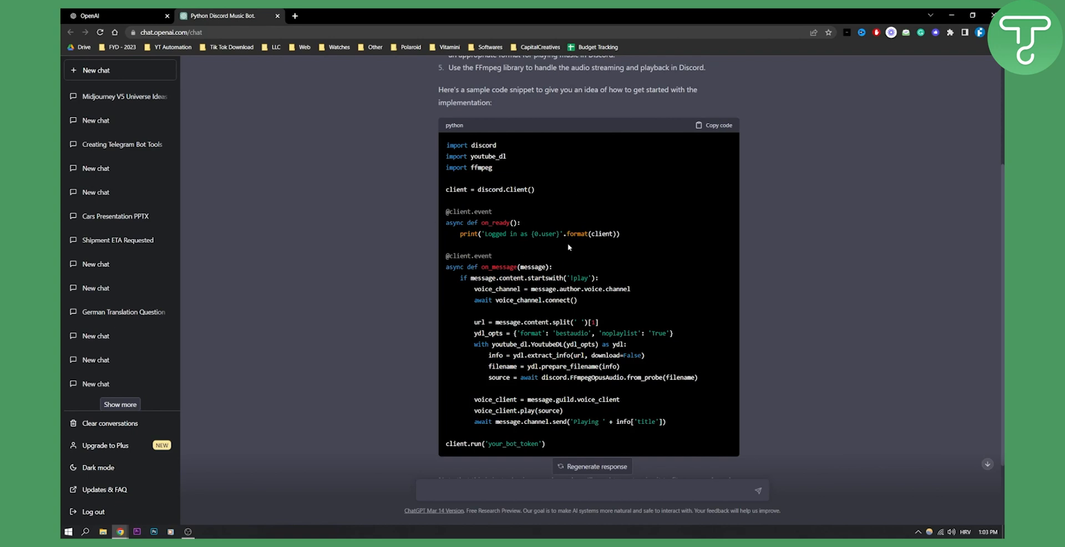
scroll("down", 3)
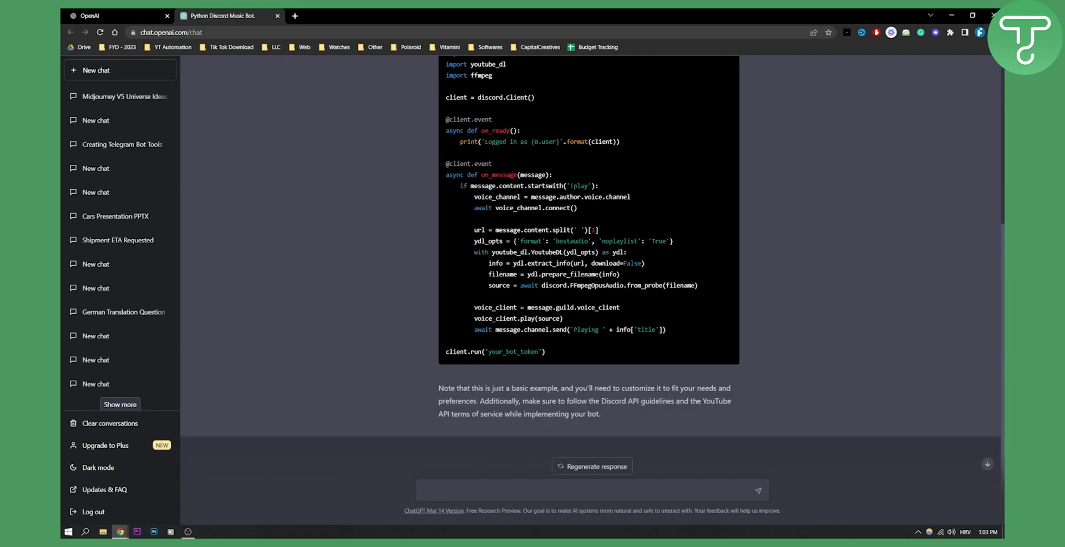
scroll("up", 3)
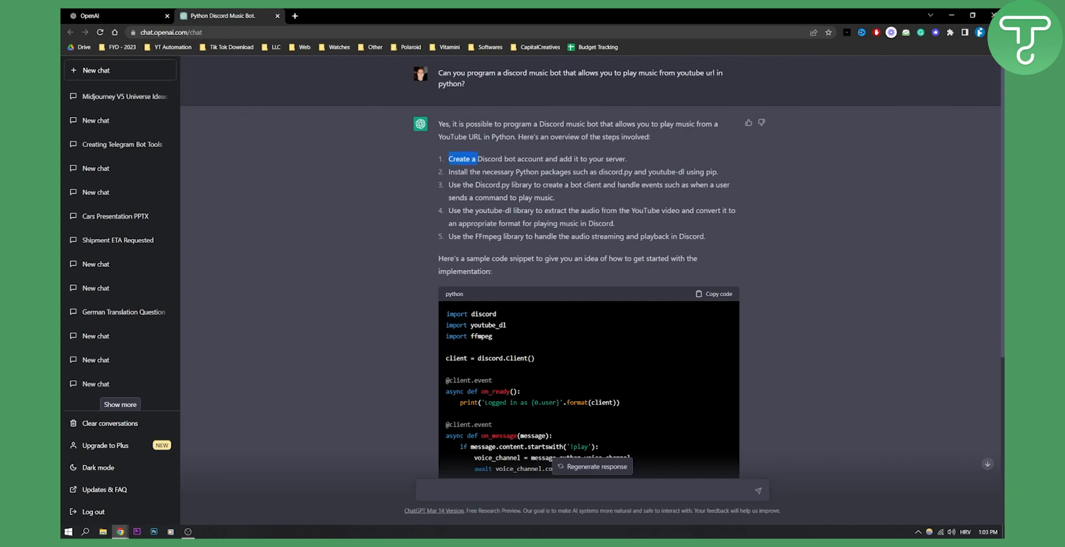
scroll("down", 3)
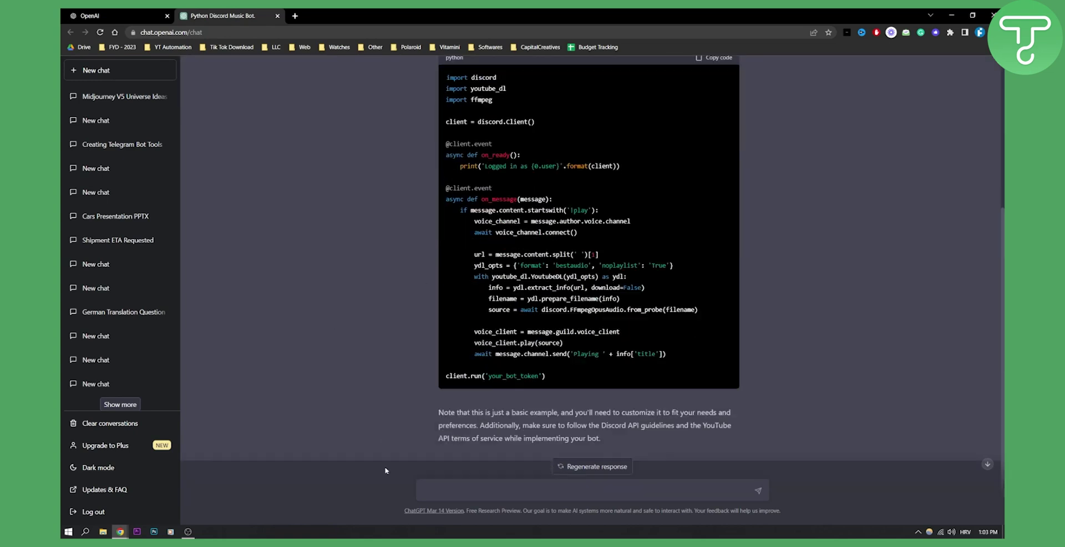
Send the follow-up "Can you give me a full code for this in python?" to ChatGPT.
type("CXa")
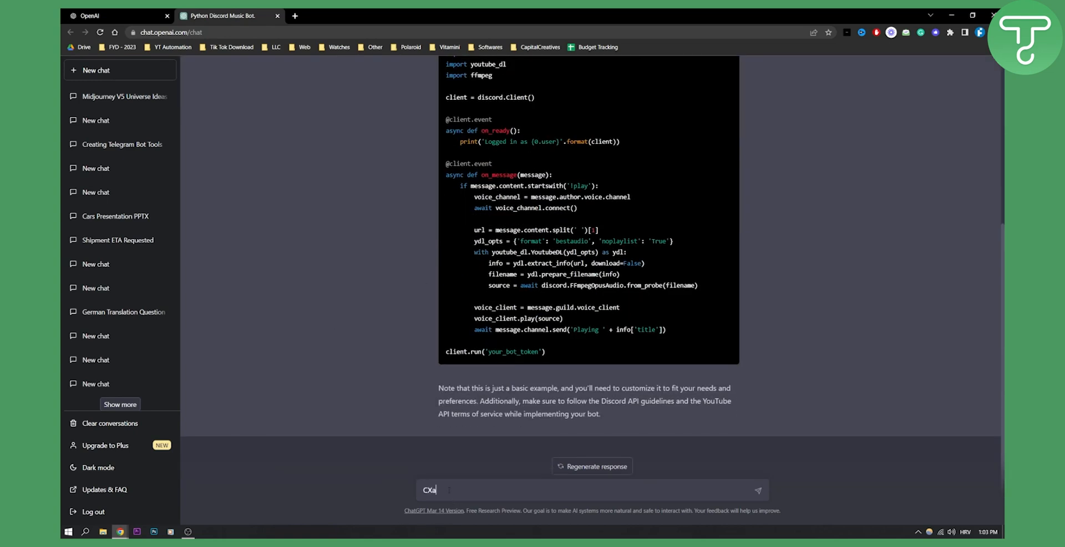
type("Can you give ma f")
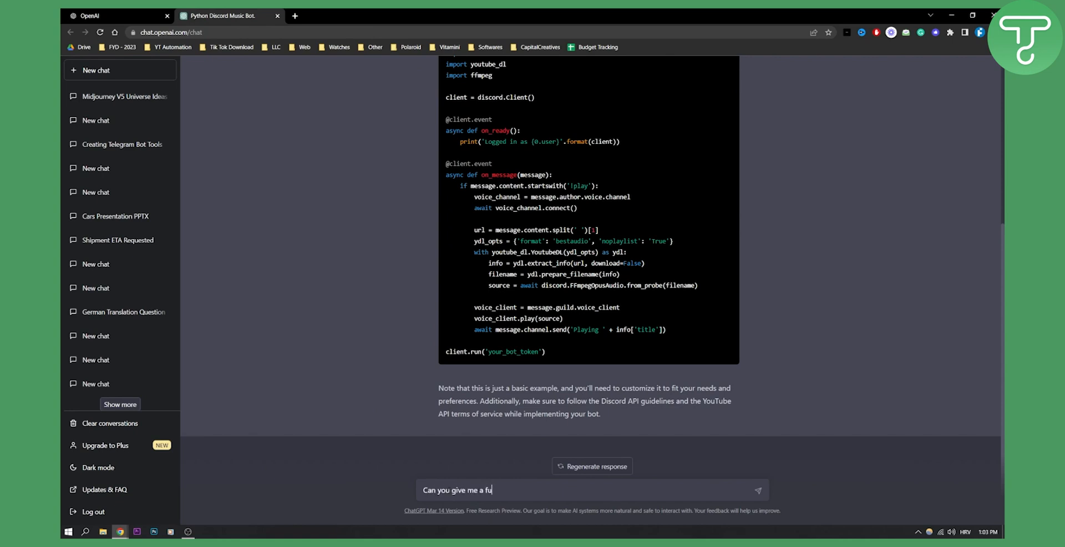
type("ll code for this in py")
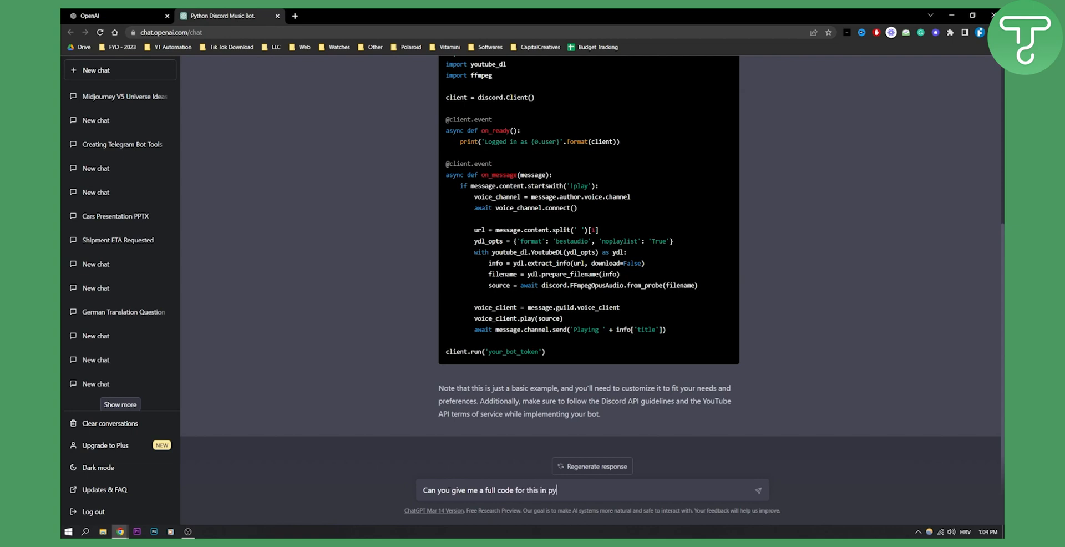
key("Return")
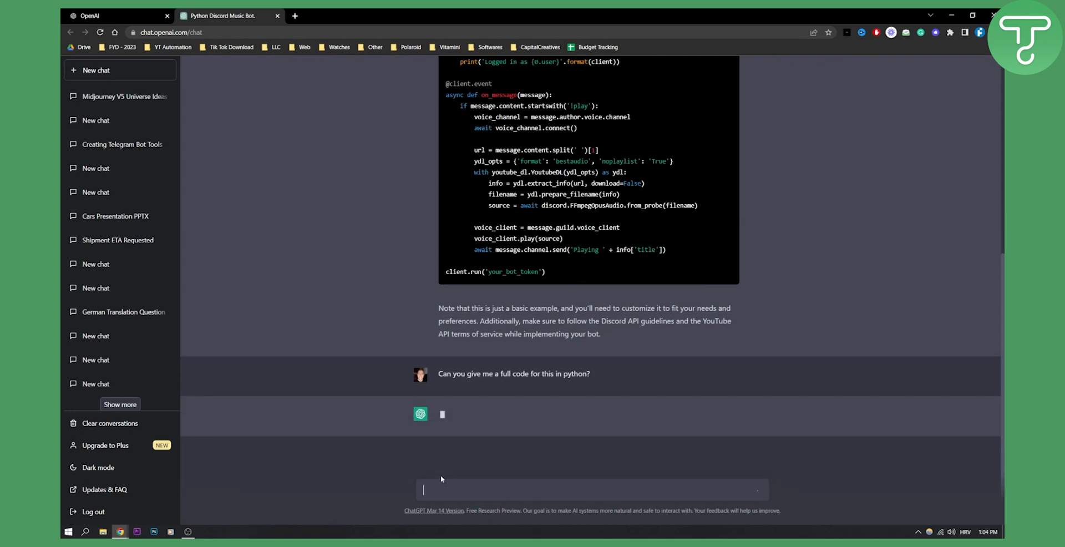
mouse_move(368, 427)
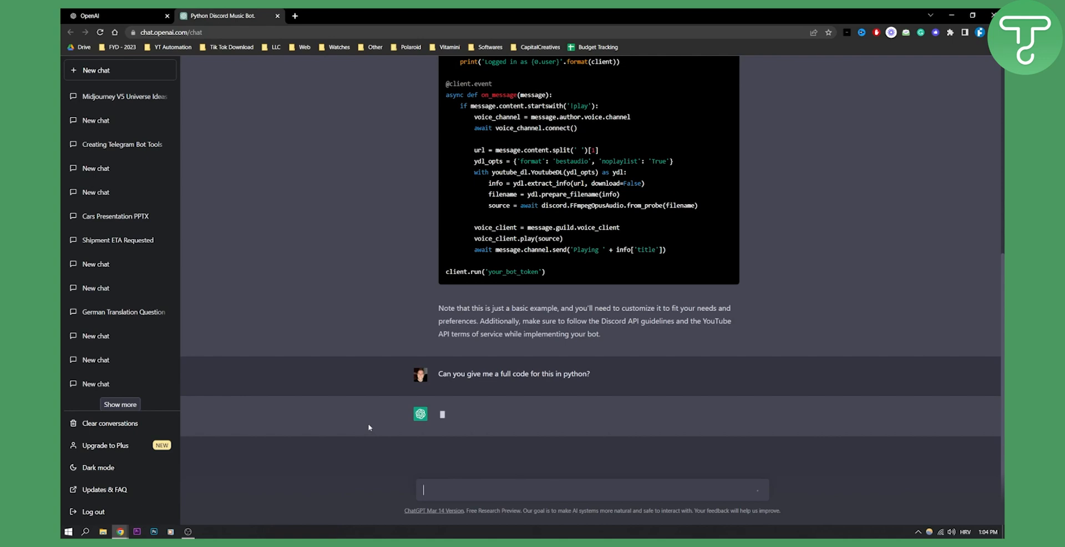
mouse_move(355, 424)
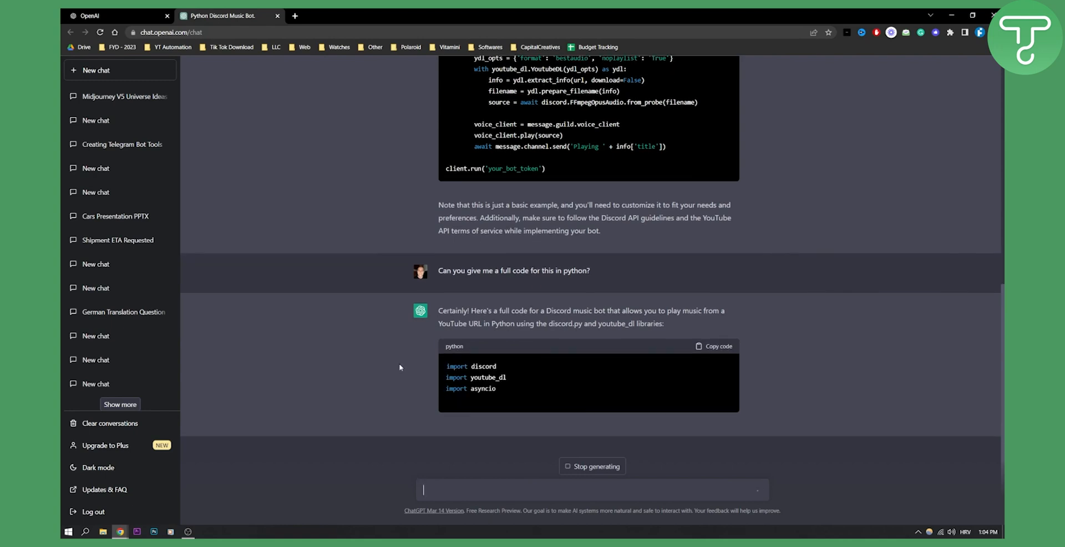
Scroll through the earlier answer and back while the voice-channel code keeps generating.
scroll("down", 3)
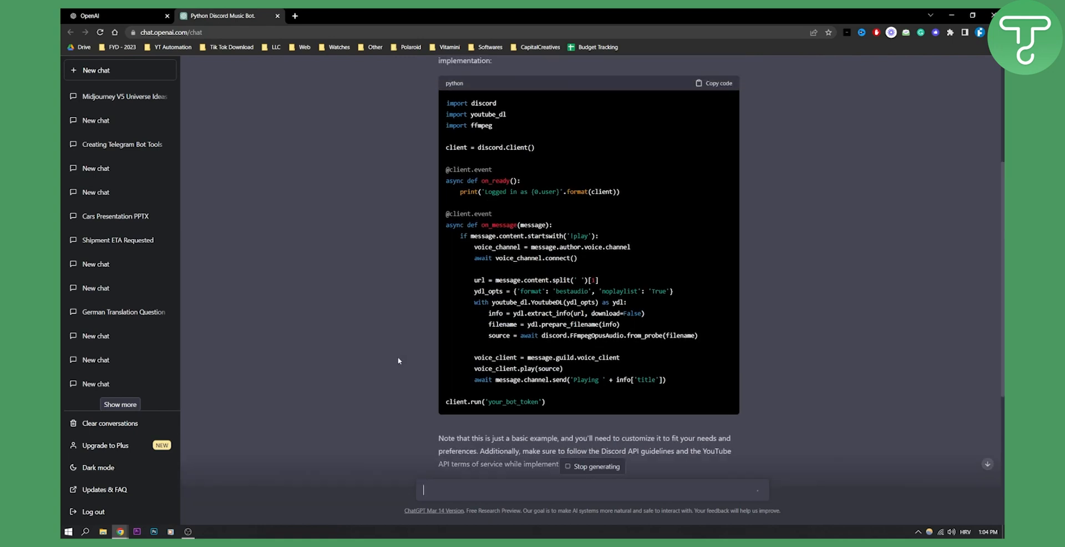
scroll("down", 3)
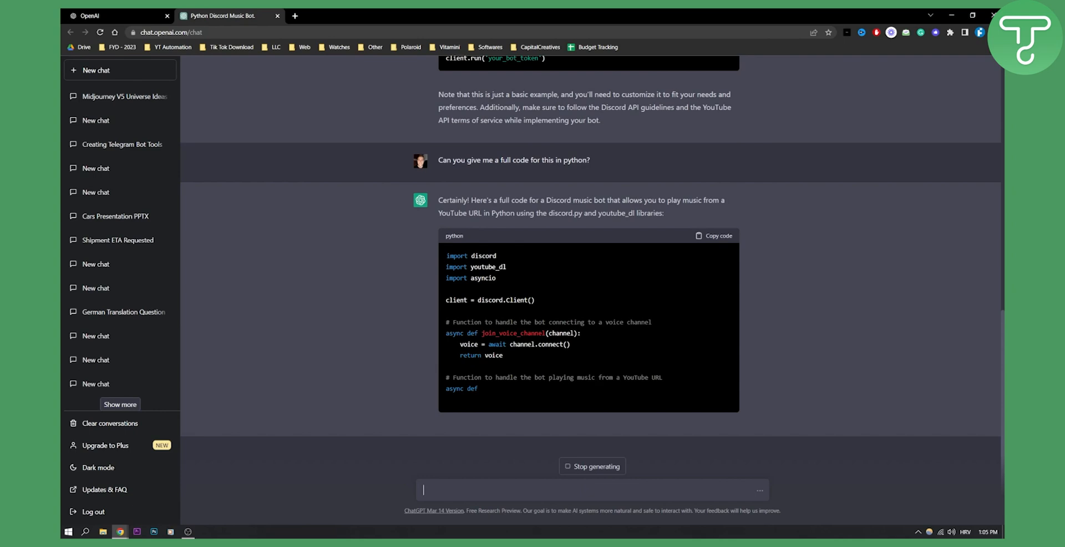
scroll("down", 3)
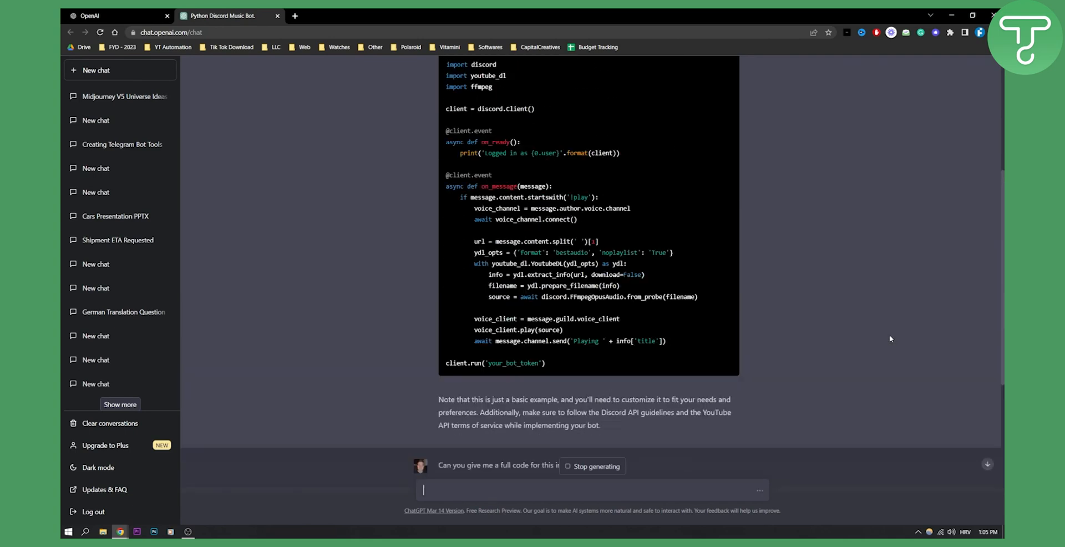
scroll("up", 3)
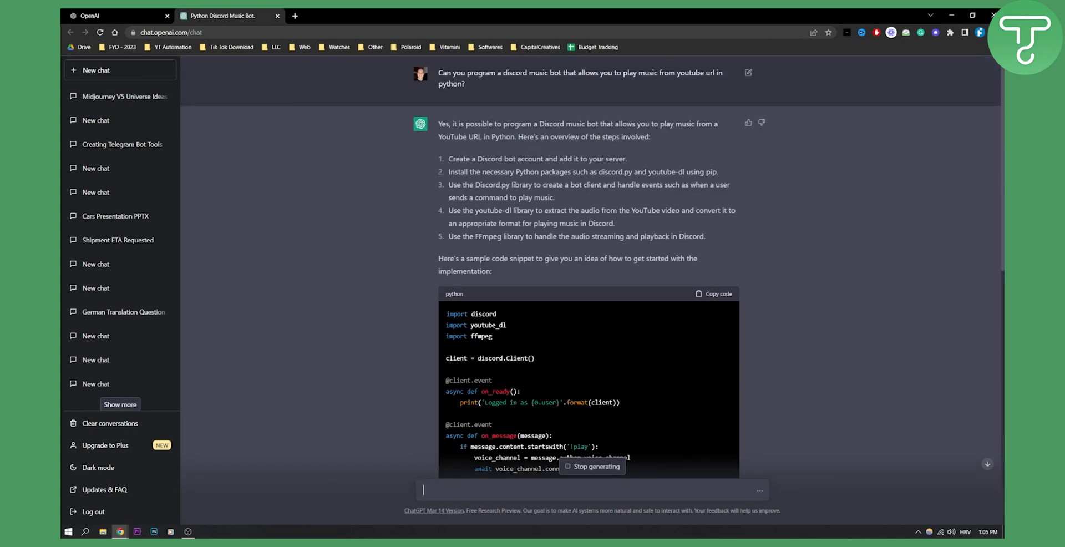
scroll("down", 3)
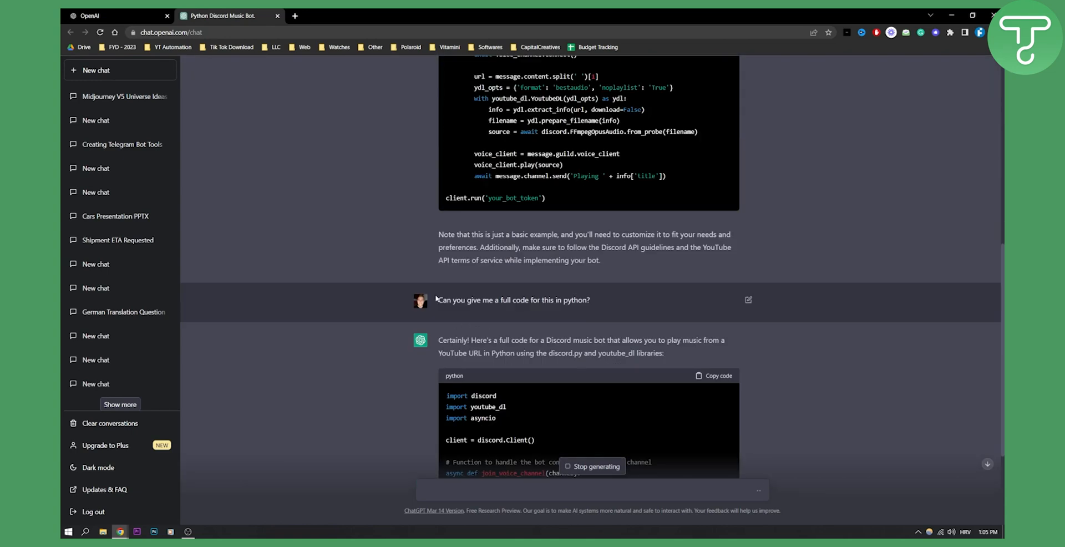
mouse_move(622, 302)
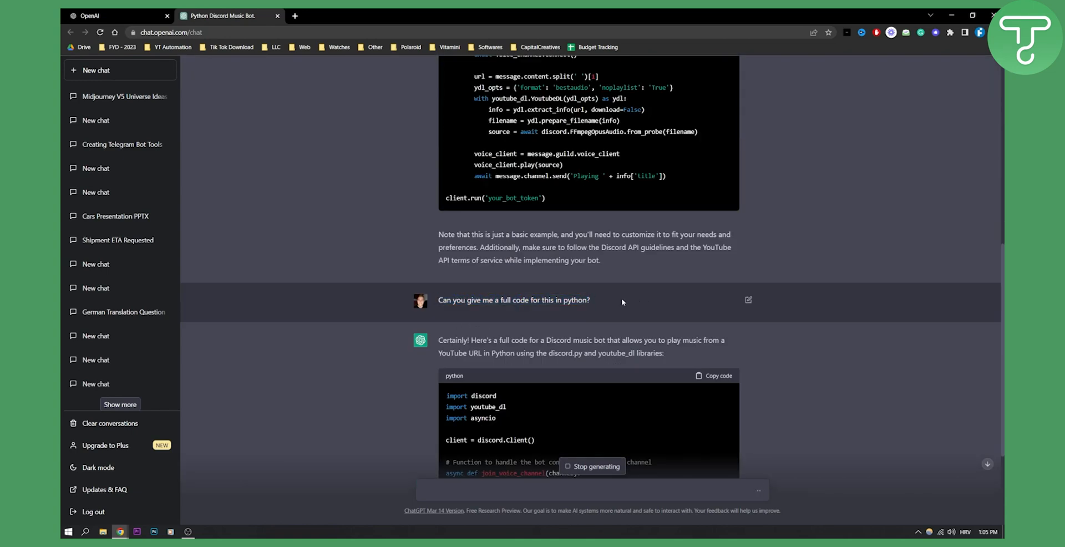